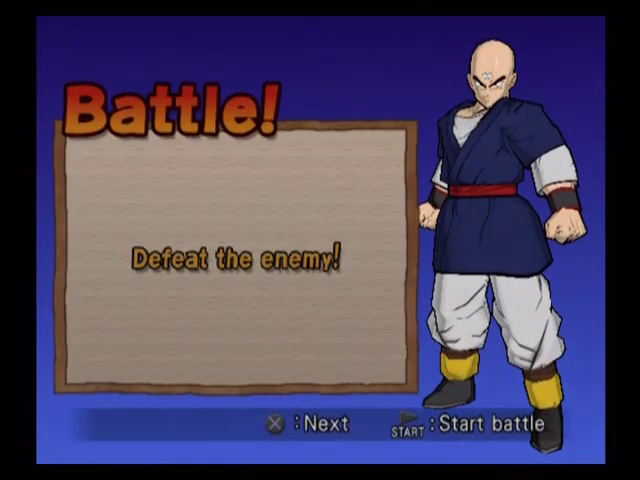
# Begin the story battle against Cell and fight through to the world map.
pyautogui.press('start')
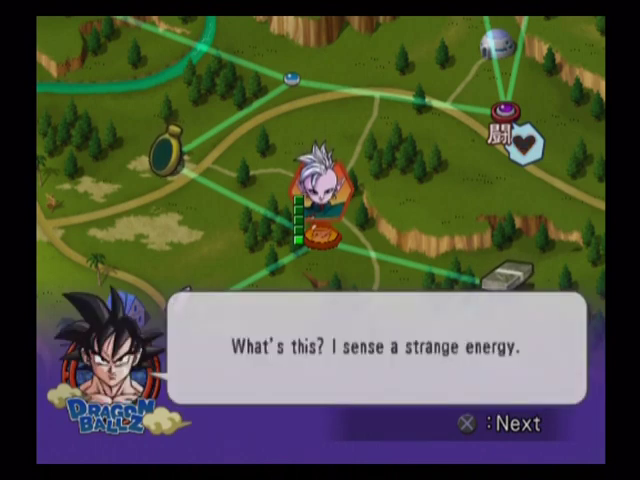
# Advance past the strange-energy dialogue and browse the ally list for the next battle.
pyautogui.press('x')
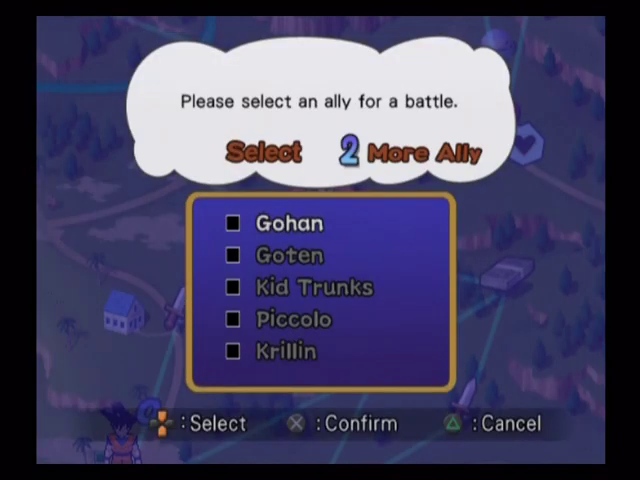
pyautogui.scroll(-3)
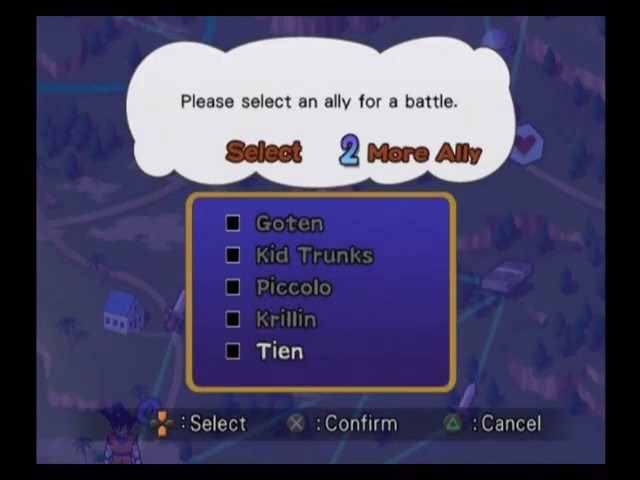